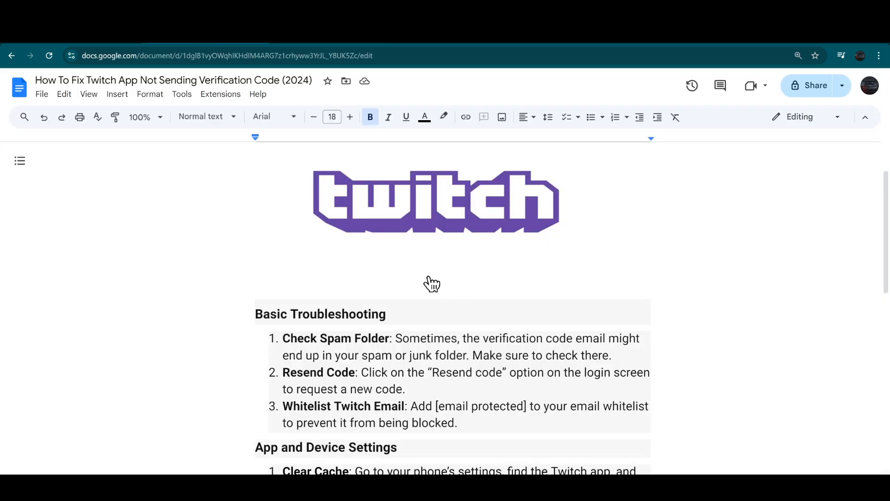
{"action": "mouse_move", "coordinate": [306, 352]}
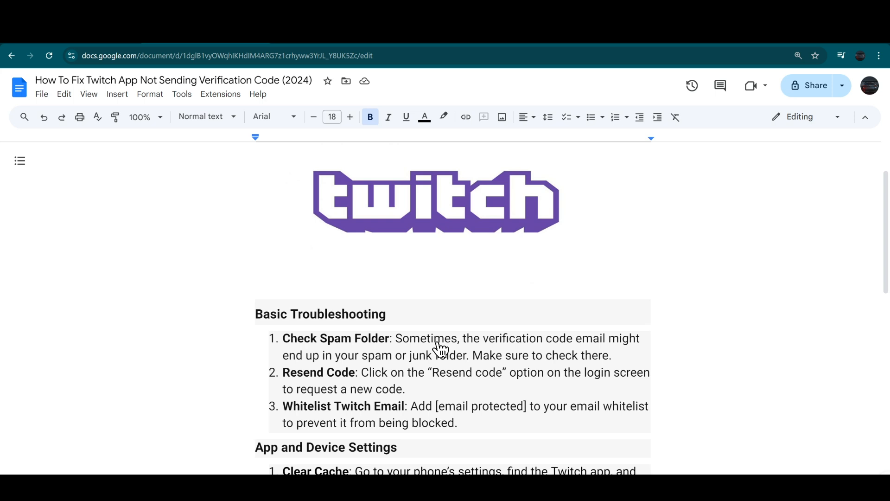
{"action": "mouse_move", "coordinate": [629, 351]}
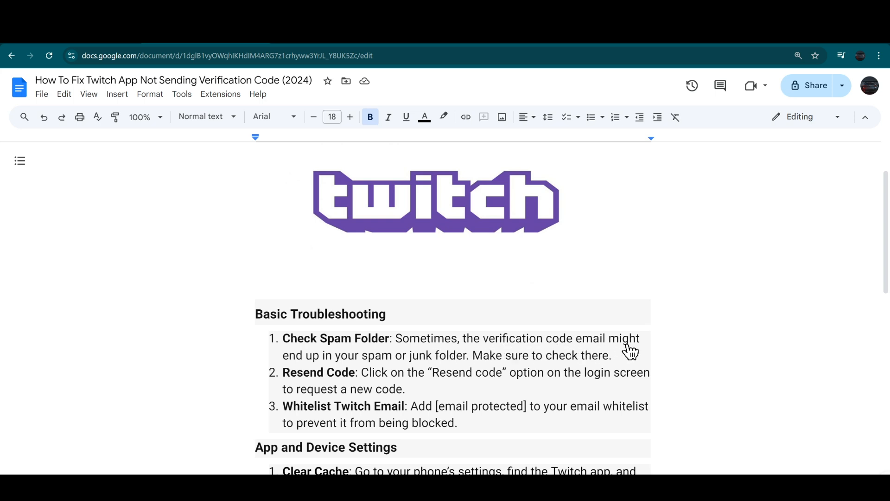
{"action": "mouse_move", "coordinate": [419, 369]}
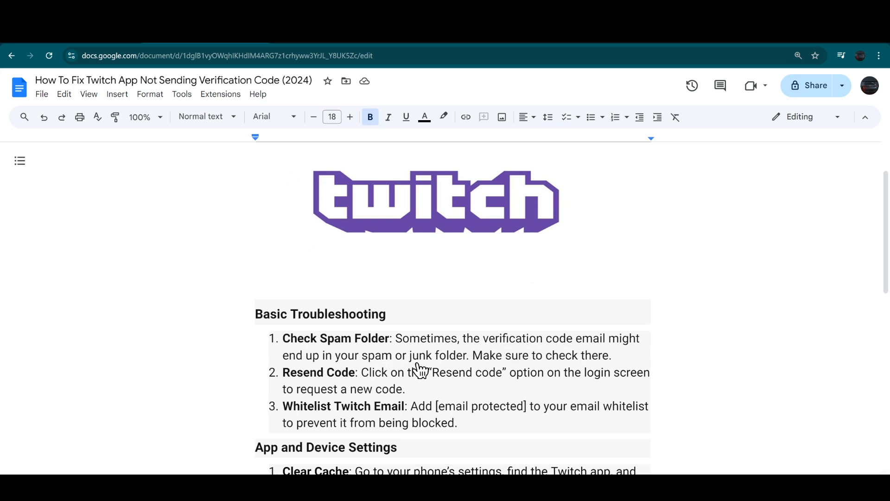
{"action": "mouse_move", "coordinate": [544, 366]}
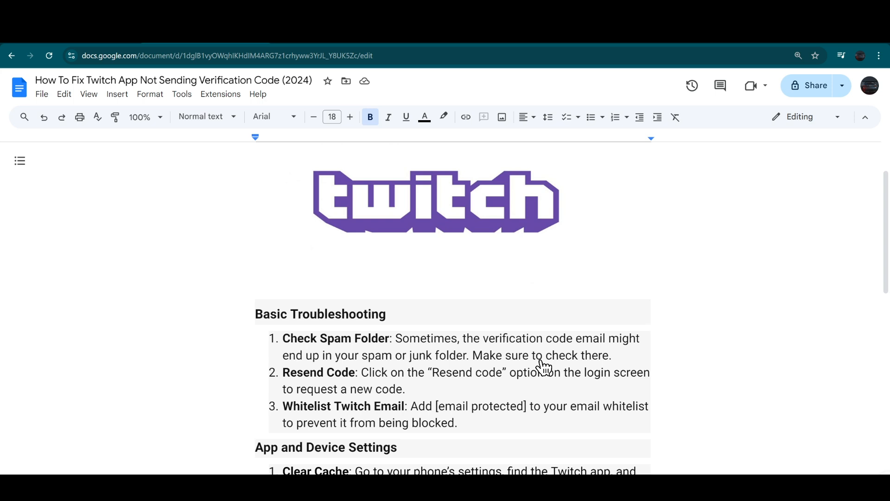
{"action": "mouse_move", "coordinate": [310, 373]}
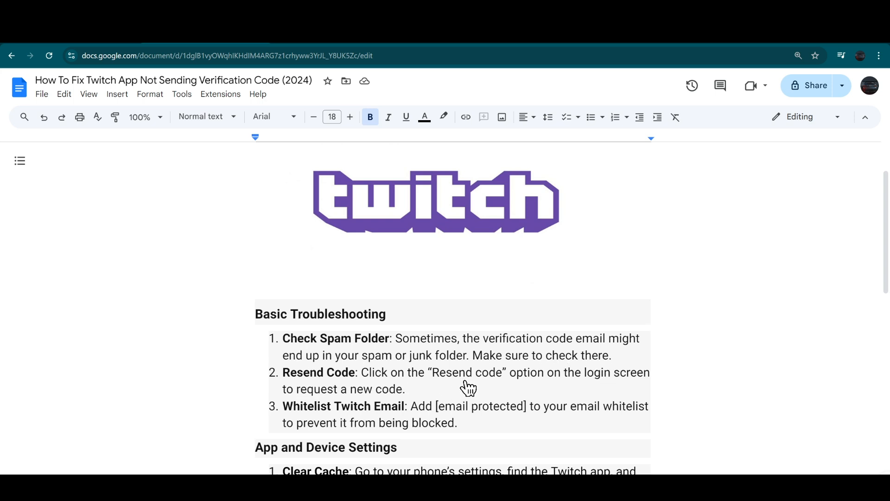
{"action": "mouse_move", "coordinate": [569, 387]}
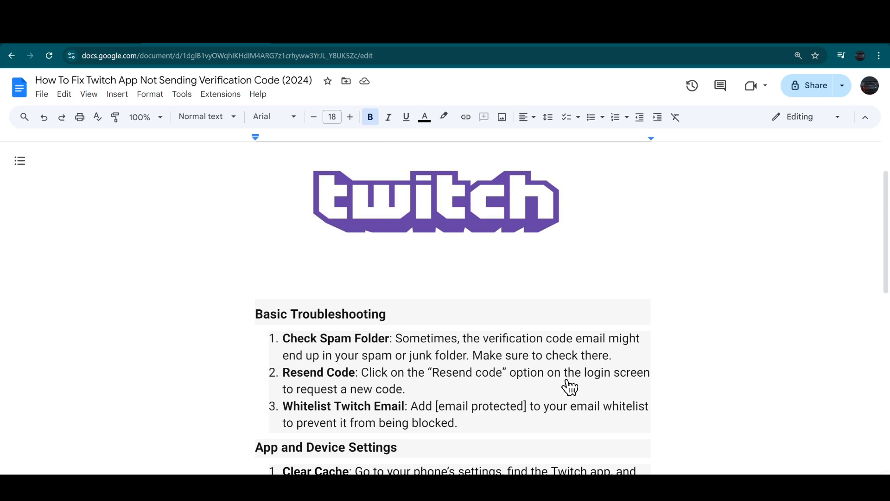
{"action": "mouse_move", "coordinate": [309, 401]}
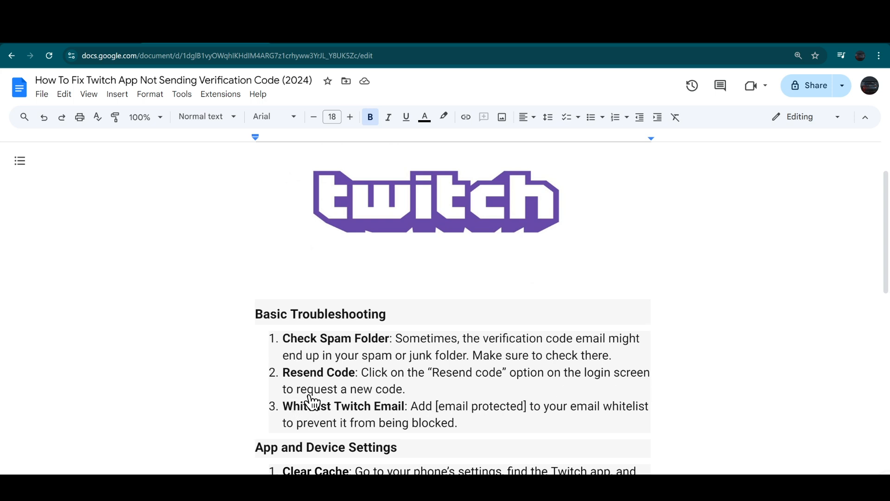
Scroll down to show all four App and Device Settings tips and the start of Network and Security.
{"action": "scroll", "scroll_direction": "down", "scroll_amount": 3}
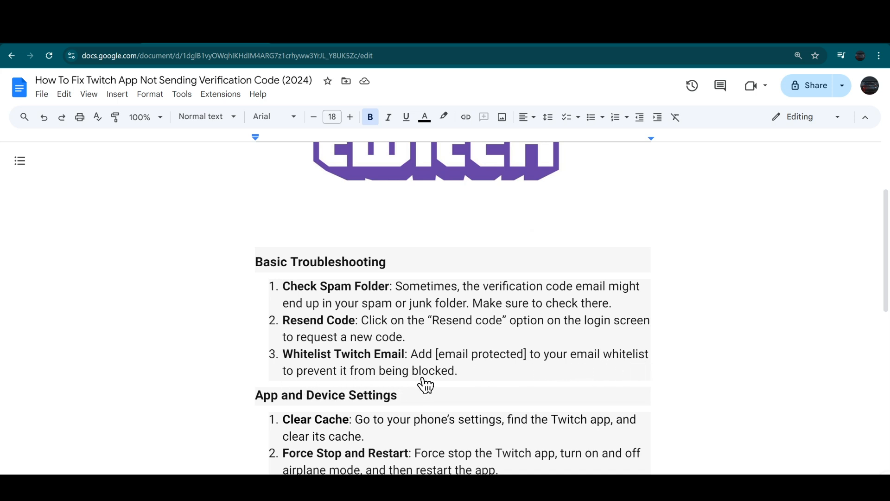
{"action": "scroll", "scroll_direction": "down", "scroll_amount": 3}
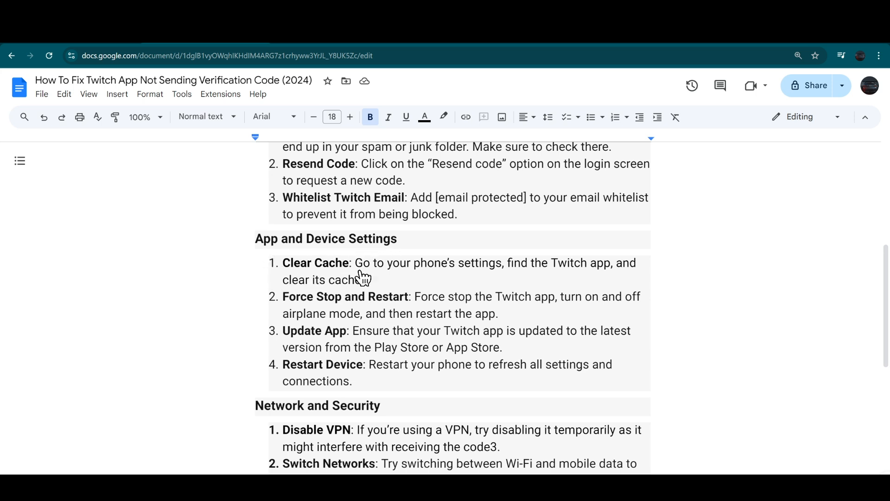
{"action": "mouse_move", "coordinate": [498, 277]}
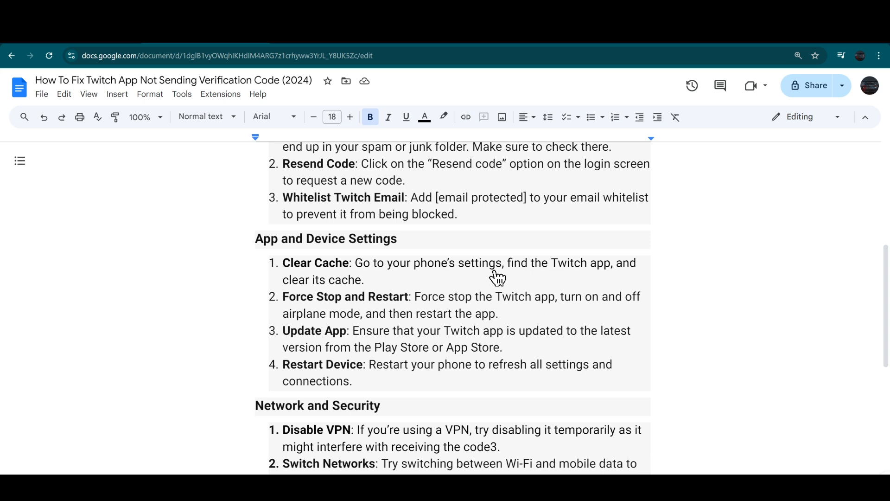
{"action": "mouse_move", "coordinate": [605, 279]}
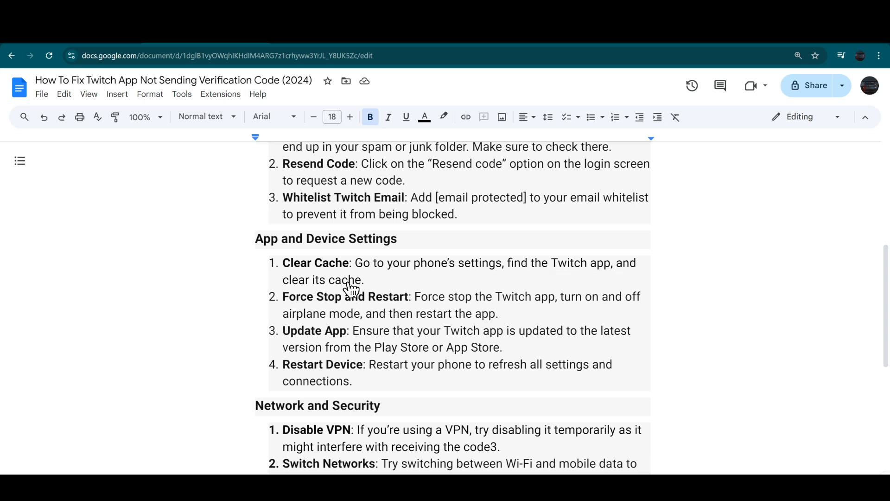
{"action": "mouse_move", "coordinate": [432, 307]}
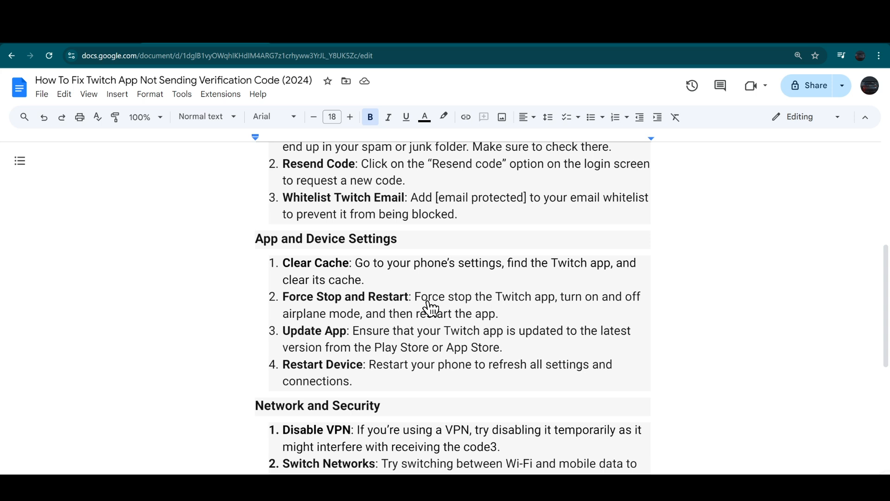
{"action": "mouse_move", "coordinate": [628, 313]}
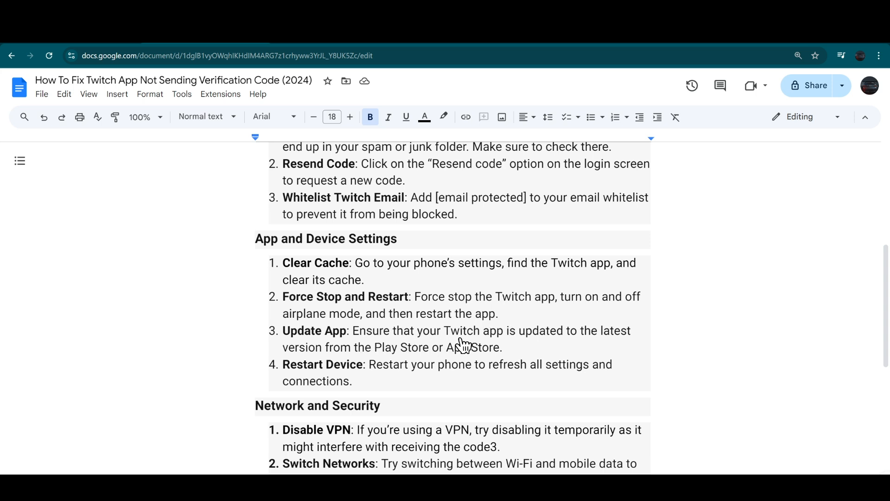
{"action": "mouse_move", "coordinate": [631, 345]}
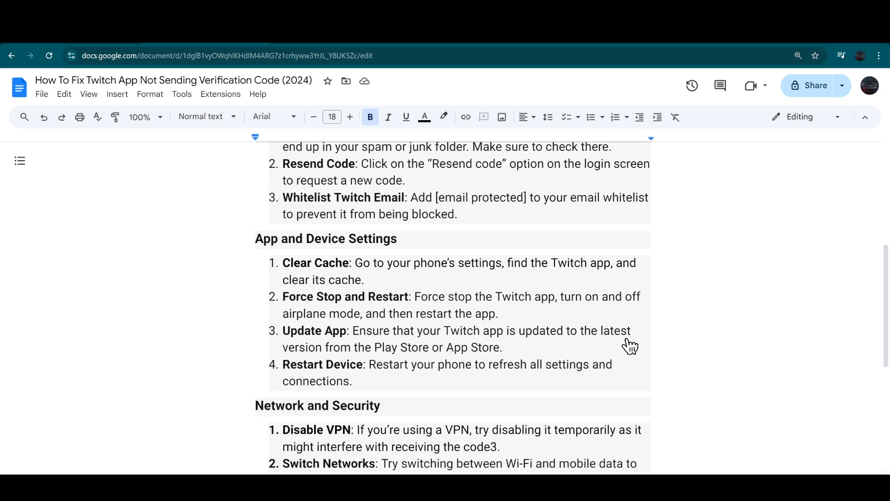
{"action": "mouse_move", "coordinate": [418, 362]}
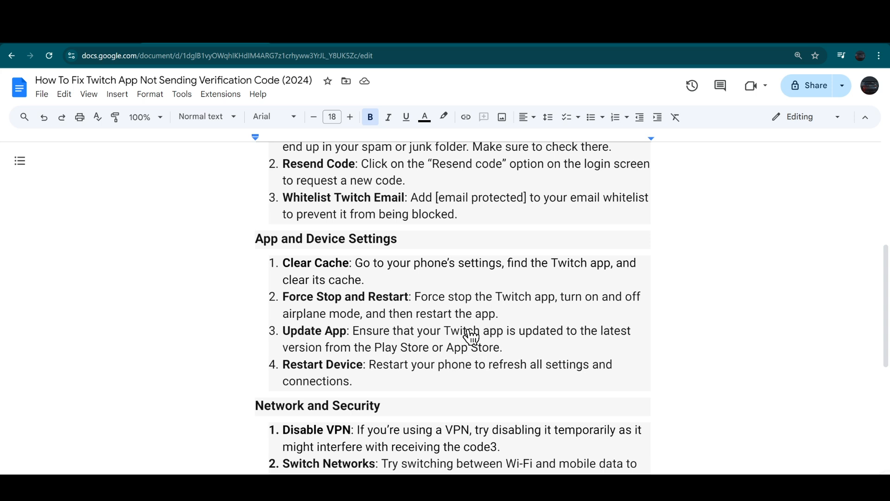
{"action": "mouse_move", "coordinate": [448, 384]}
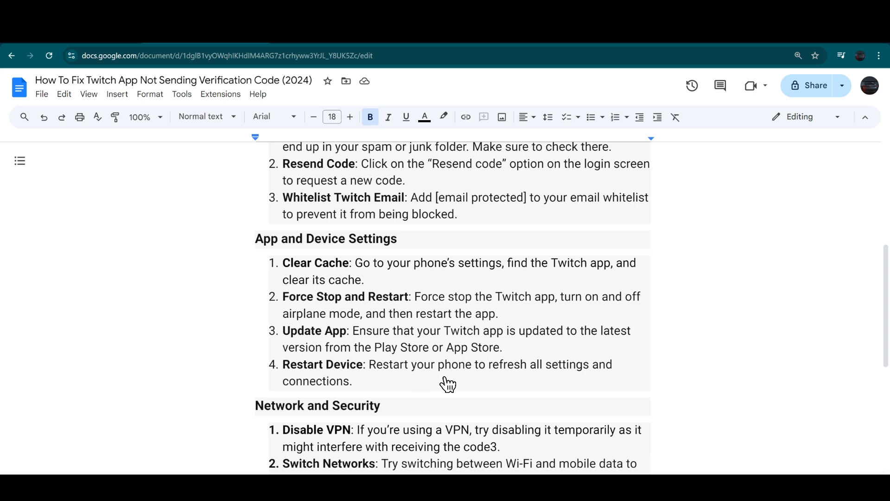
{"action": "mouse_move", "coordinate": [591, 384]}
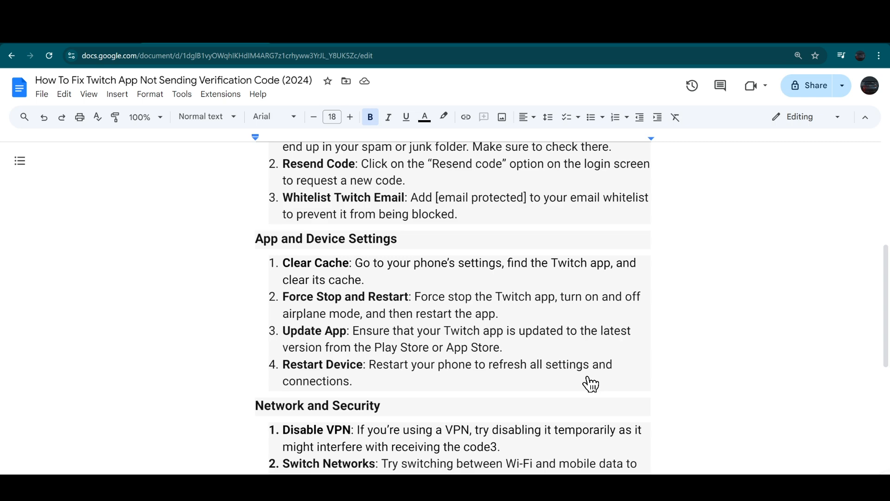
{"action": "mouse_move", "coordinate": [371, 347]}
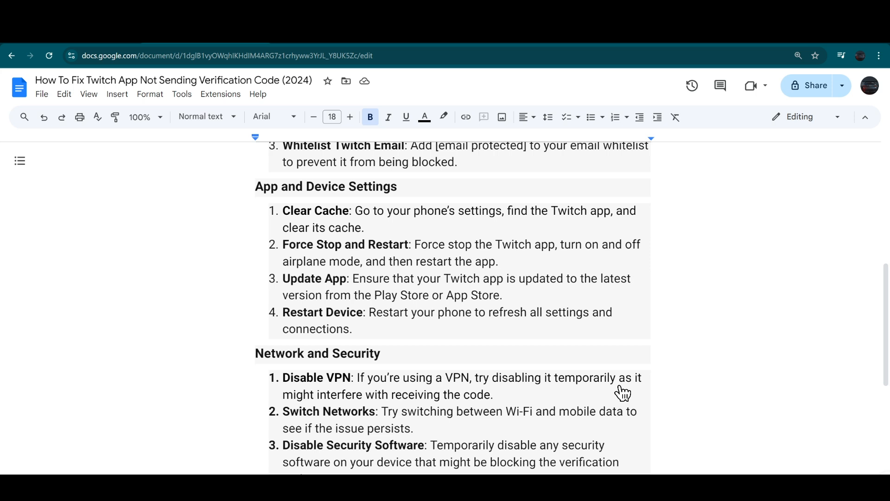
{"action": "mouse_move", "coordinate": [446, 407]}
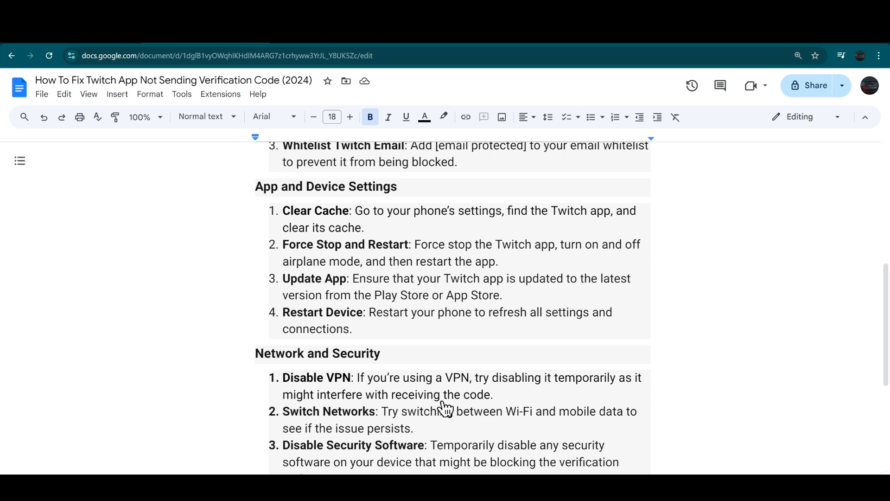
Scroll down through the three Network and Security tips, ending at Disable Security Software.
{"action": "scroll", "scroll_direction": "down", "scroll_amount": 3}
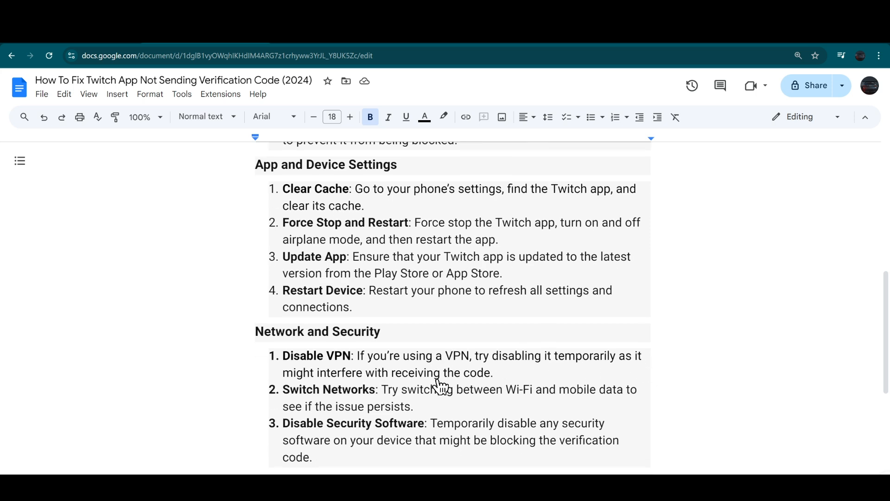
{"action": "scroll", "scroll_direction": "down", "scroll_amount": 3}
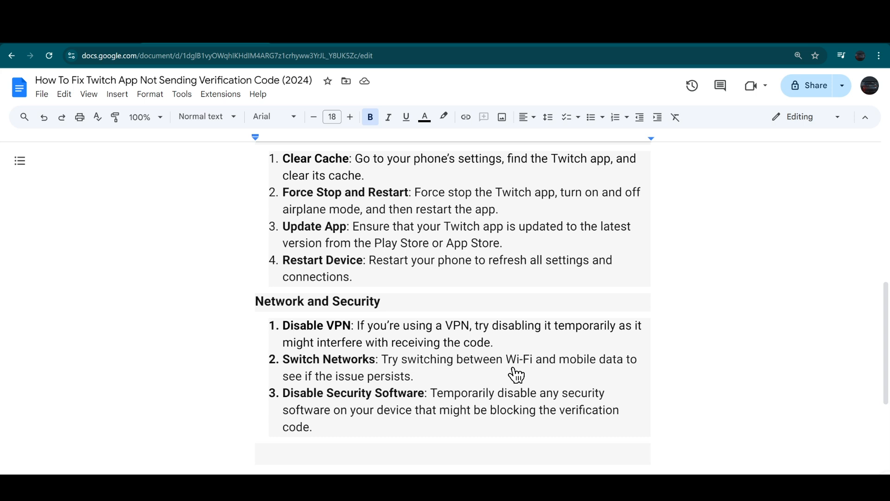
{"action": "mouse_move", "coordinate": [629, 377]}
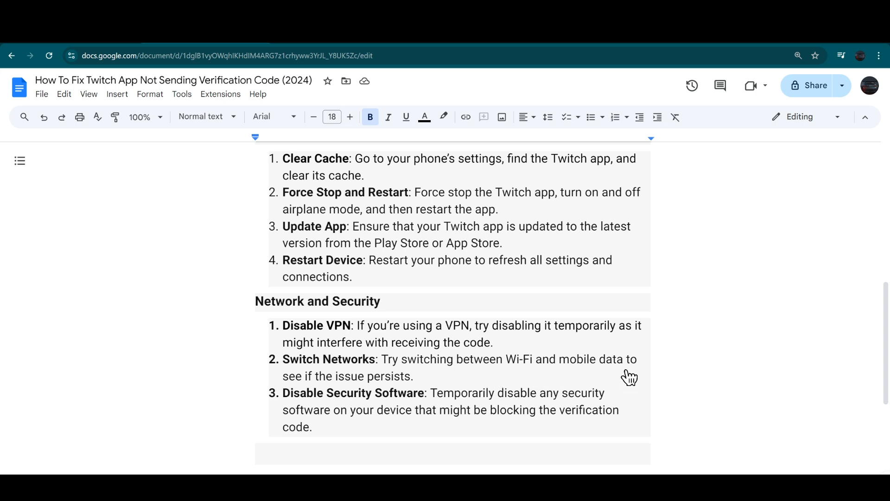
{"action": "mouse_move", "coordinate": [370, 390]}
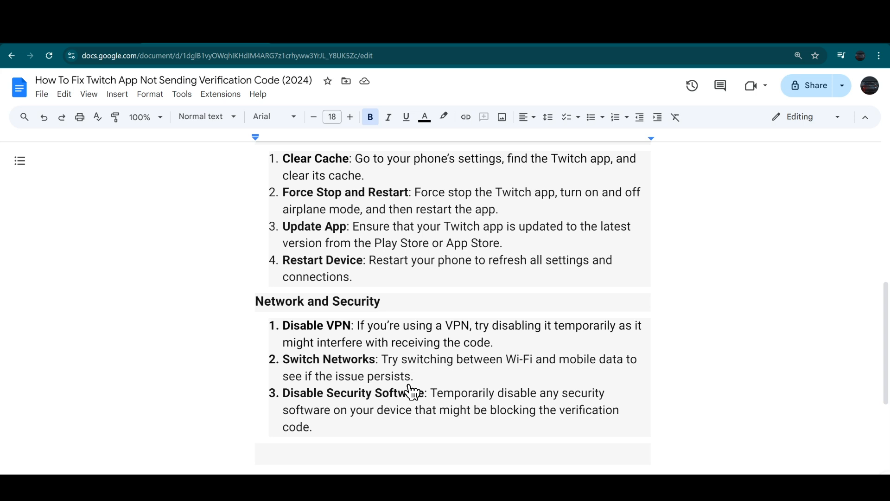
{"action": "mouse_move", "coordinate": [321, 411]}
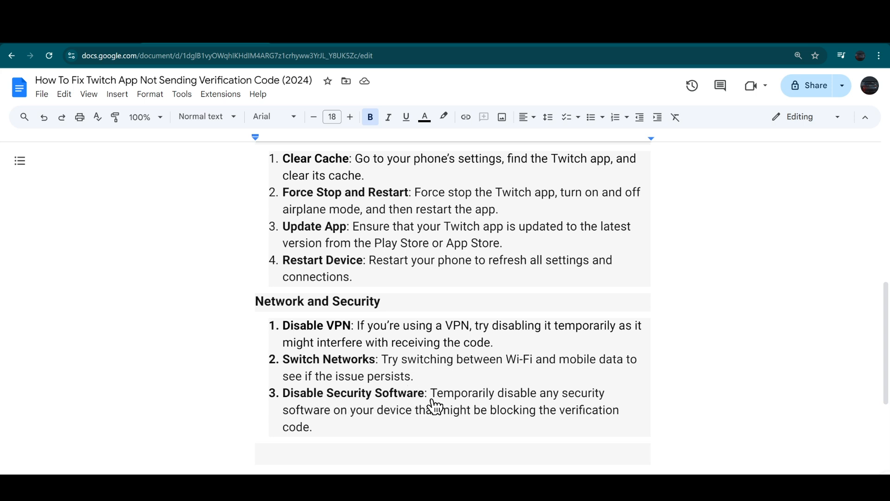
{"action": "mouse_move", "coordinate": [530, 404]}
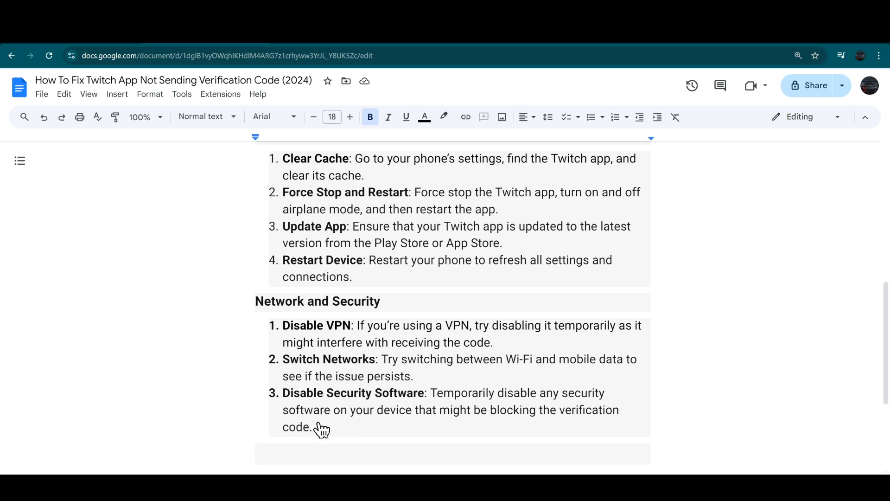
{"action": "mouse_move", "coordinate": [515, 425]}
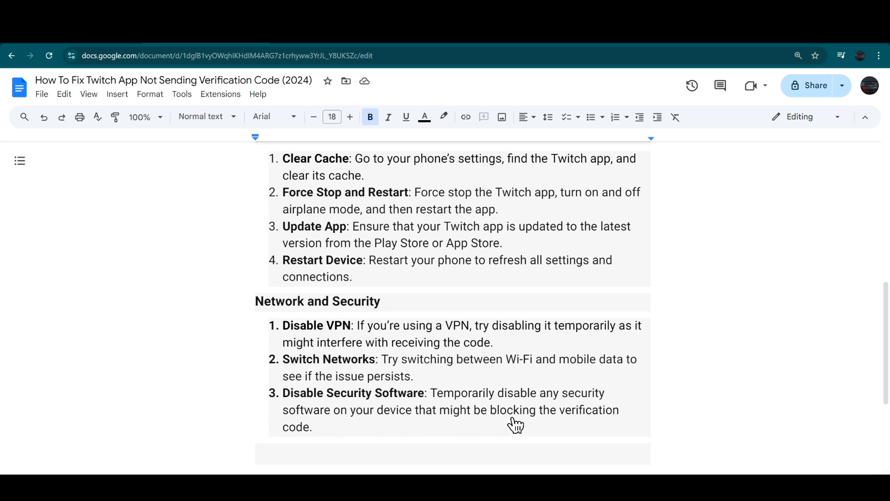
{"action": "mouse_move", "coordinate": [434, 437]}
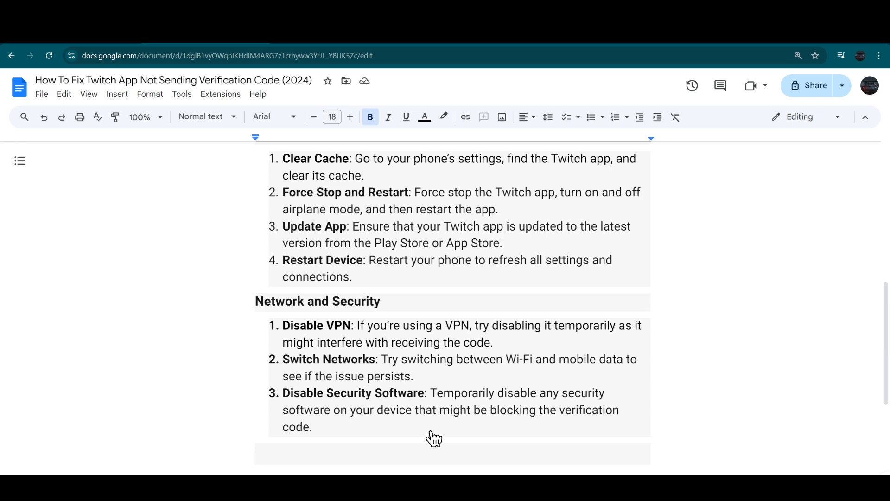
{"action": "scroll", "scroll_direction": "down", "scroll_amount": 3}
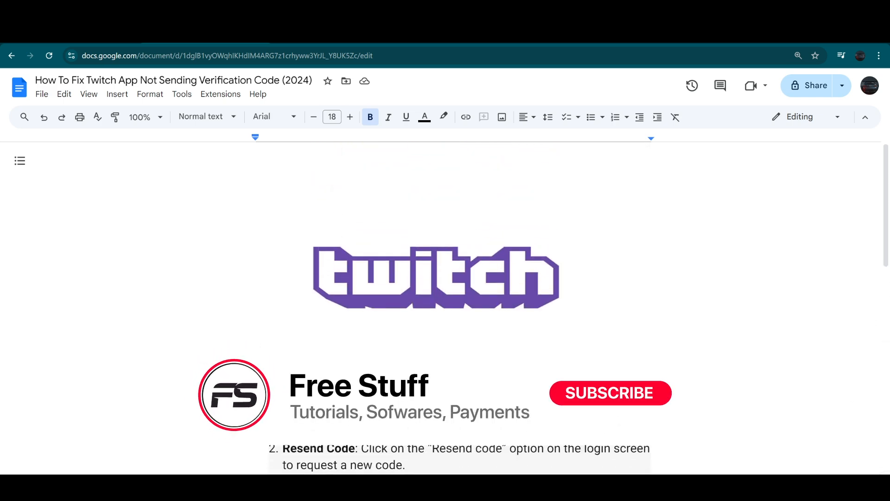
Return to the document's beginning where the Twitch logo and Resend Code tip appear.
{"action": "left_click", "coordinate": [610, 393]}
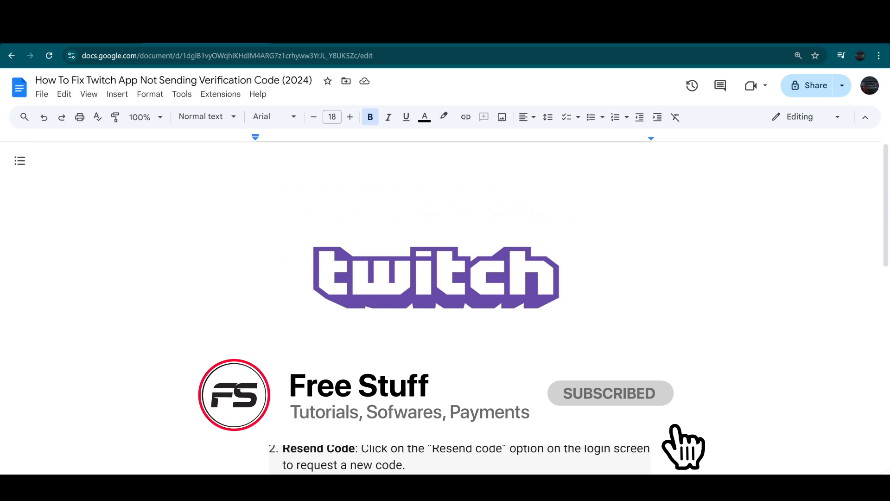